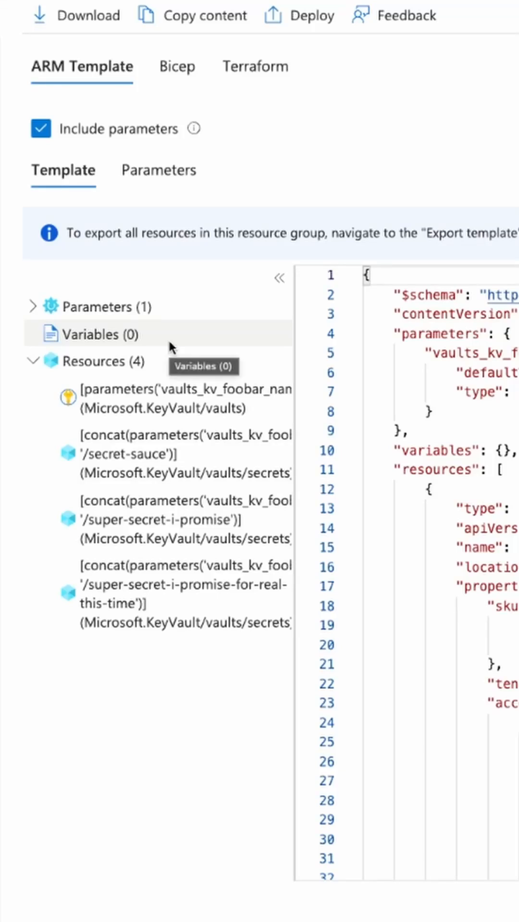
mouse_move(177, 66)
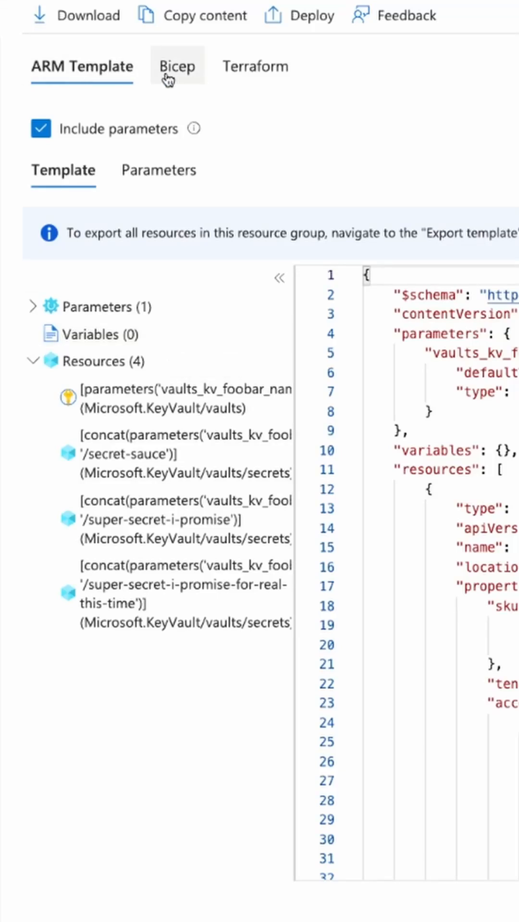
- Switch the key vault's exported template from Bicep to the Terraform AzureRM view
click(177, 66)
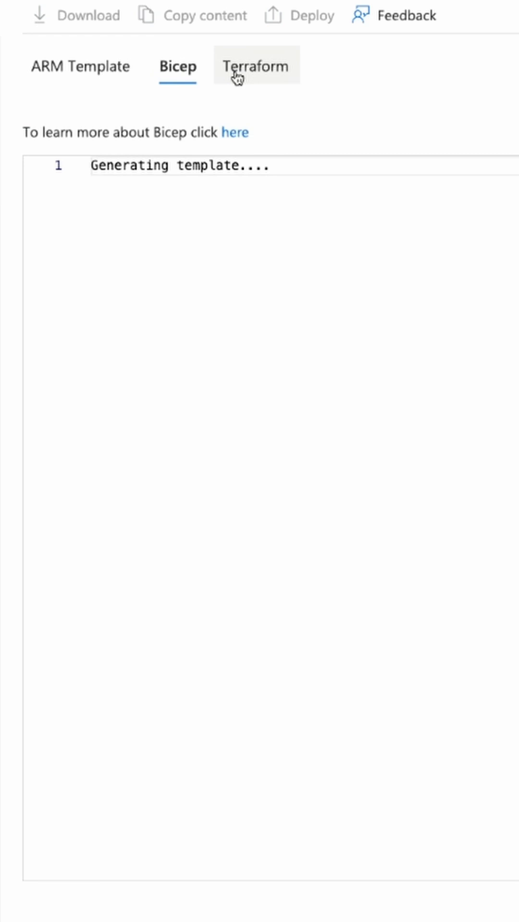
click(255, 66)
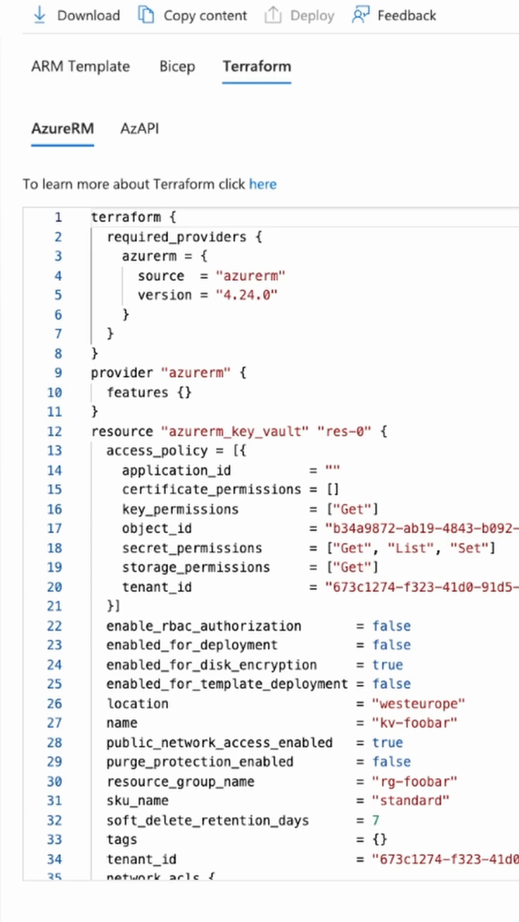
click(263, 184)
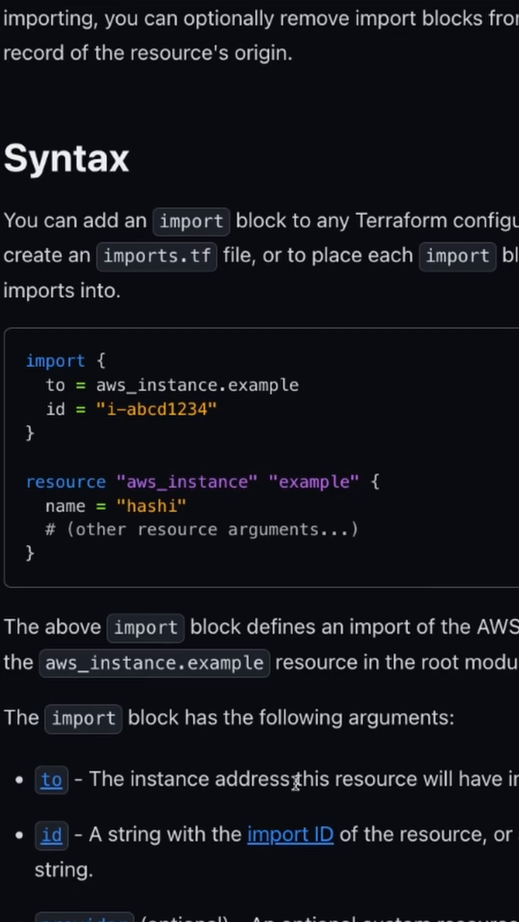
mouse_move(77, 563)
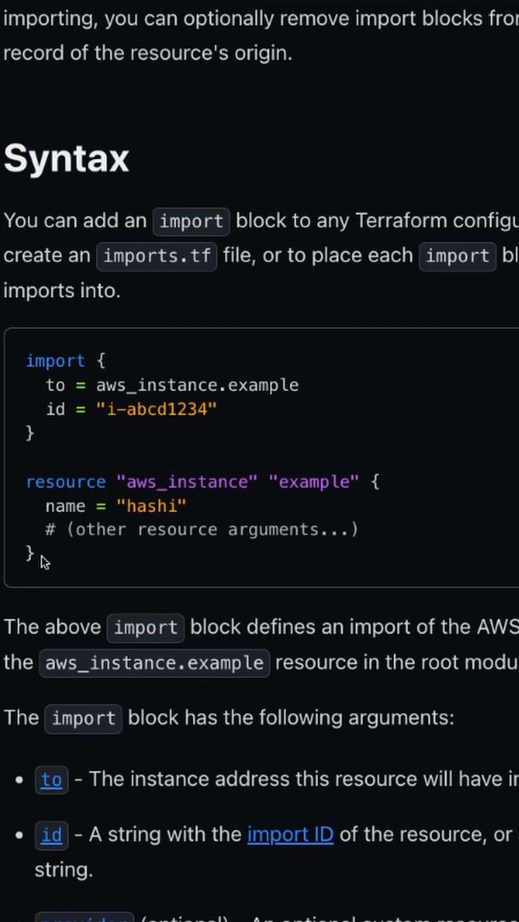
mouse_move(133, 679)
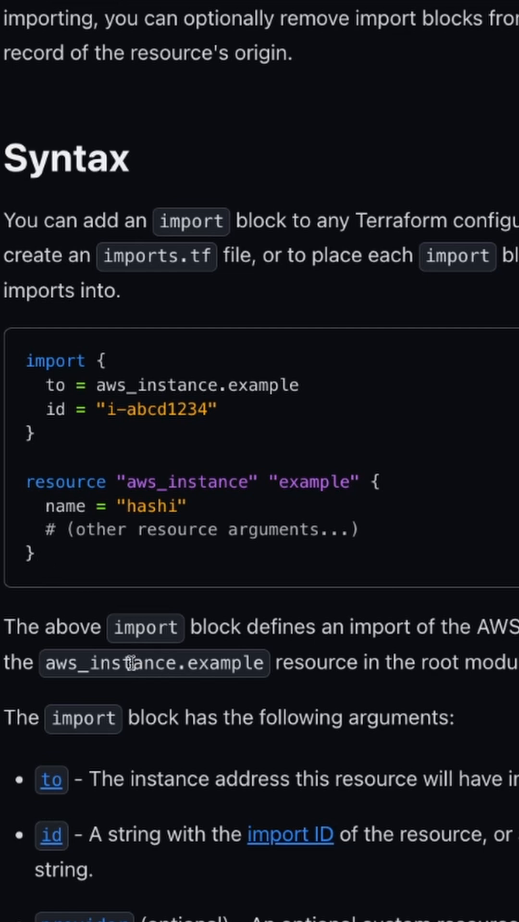
mouse_move(55, 571)
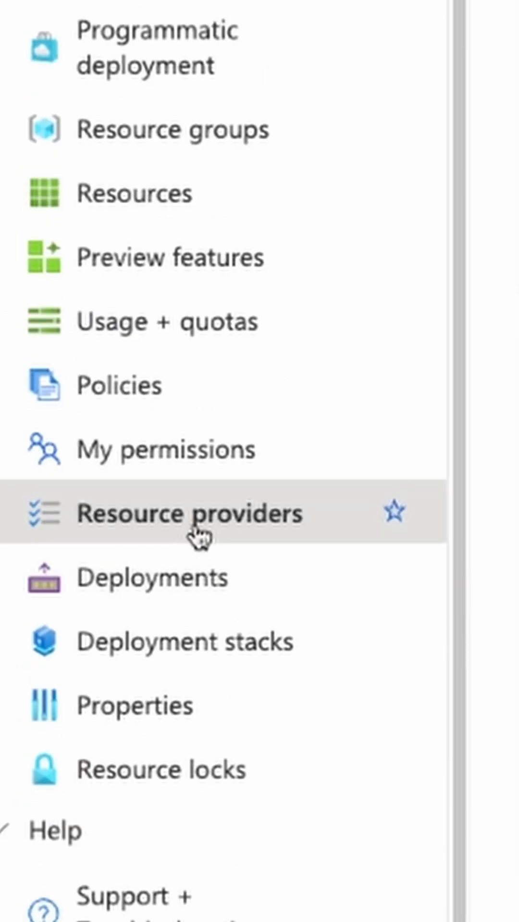
- Confirm Microsoft.AzureTerraform is Registered in the subscription's Resource providers list
click(188, 513)
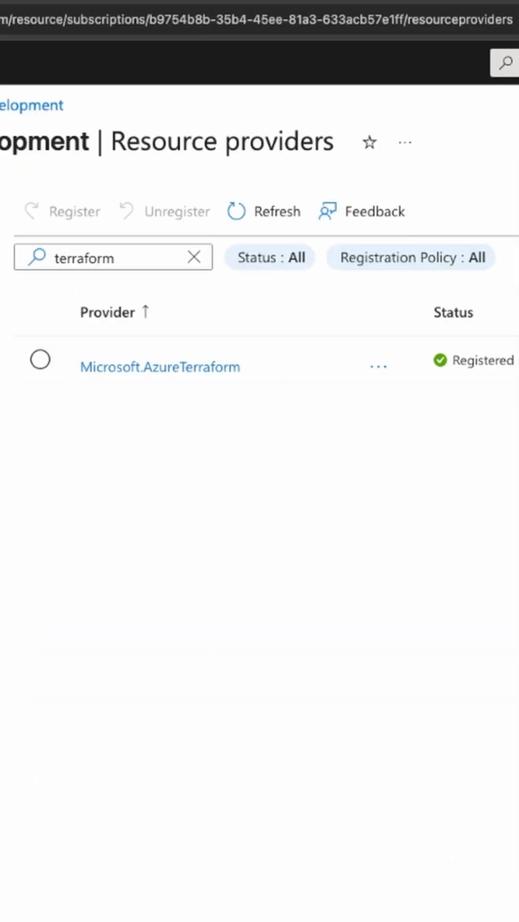
click(41, 359)
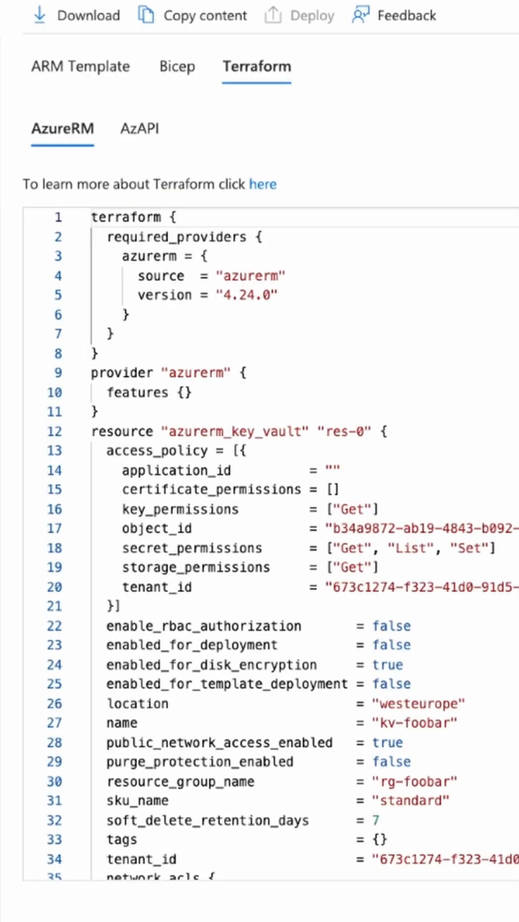
scroll(down, 3)
text(main)
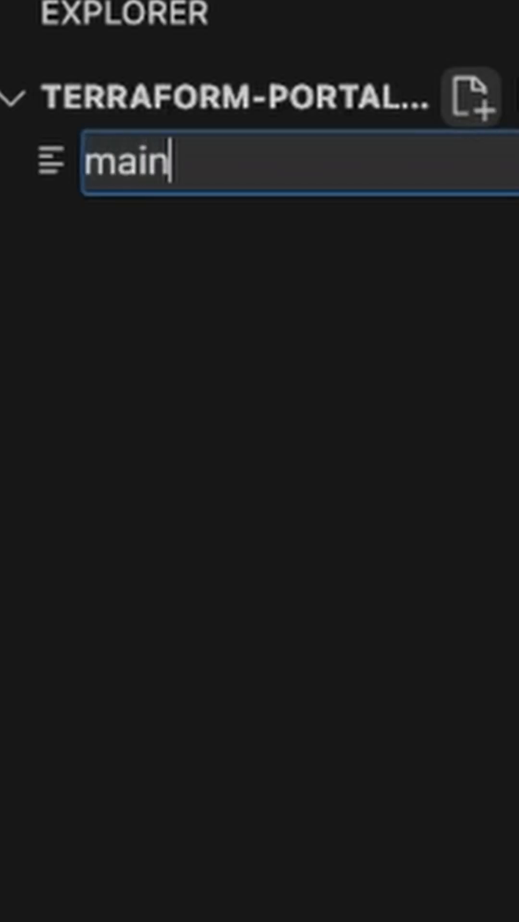
- Create main.tf with the exported key vault code and subscription_id, then run terraform init and plan
key(Return)
text(terra)
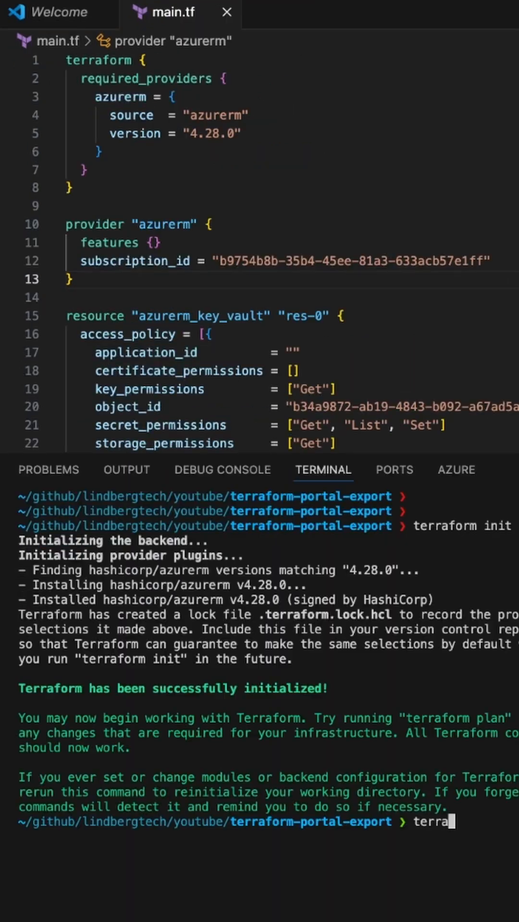
key(Return)
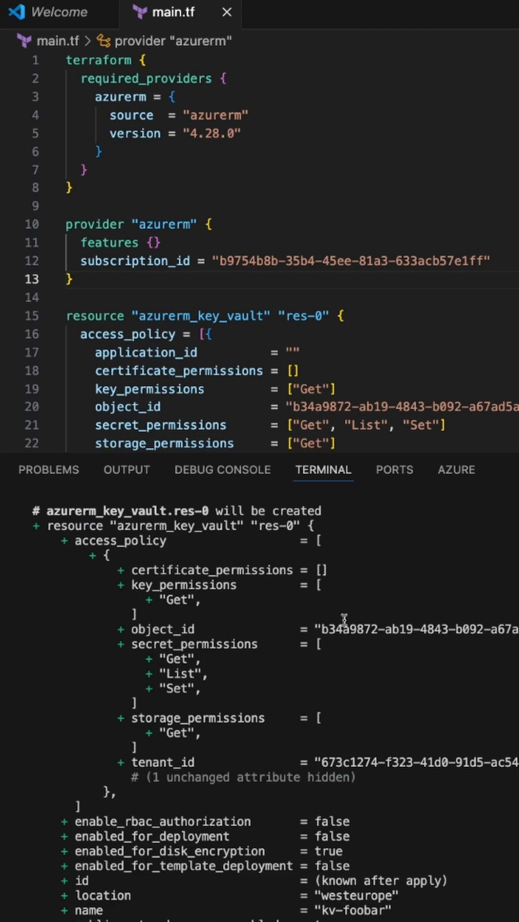
scroll(up, 3)
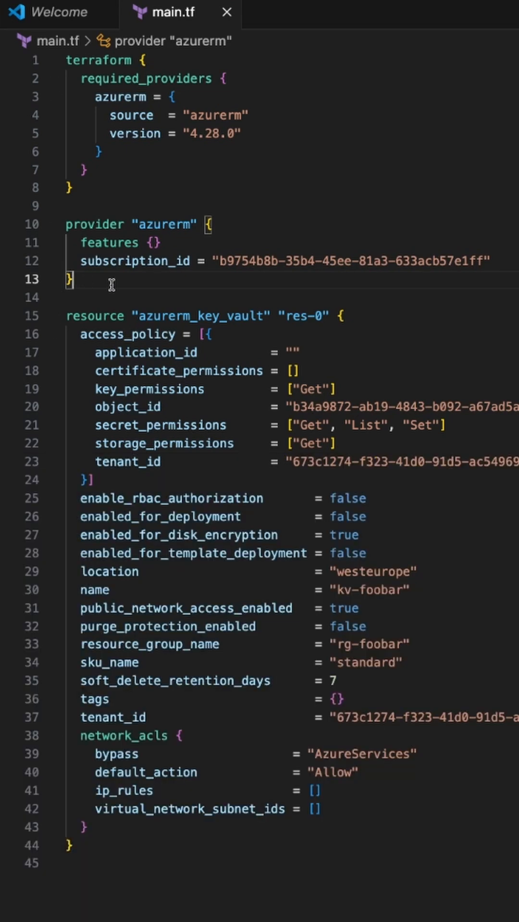
- Write an import block with the vault's resource ID as id and azurerm_key_vault.res-0 as to
text(im)
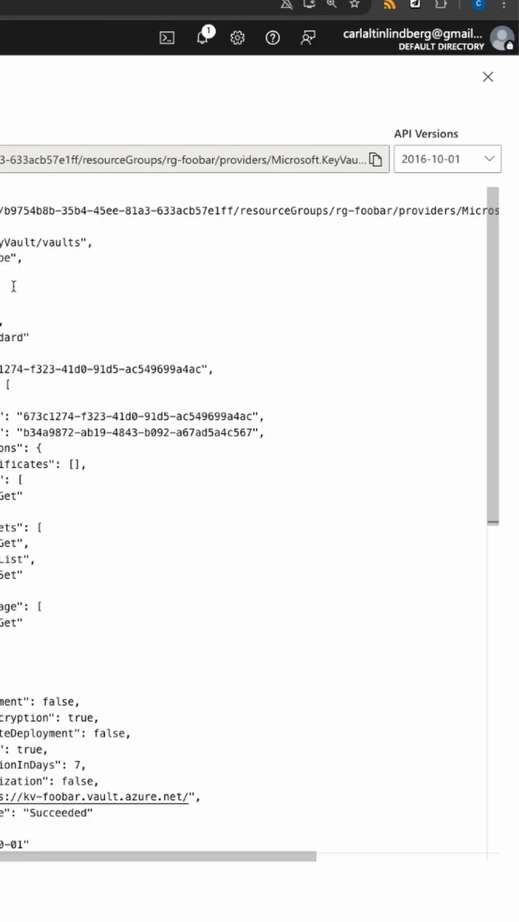
mouse_move(376, 160)
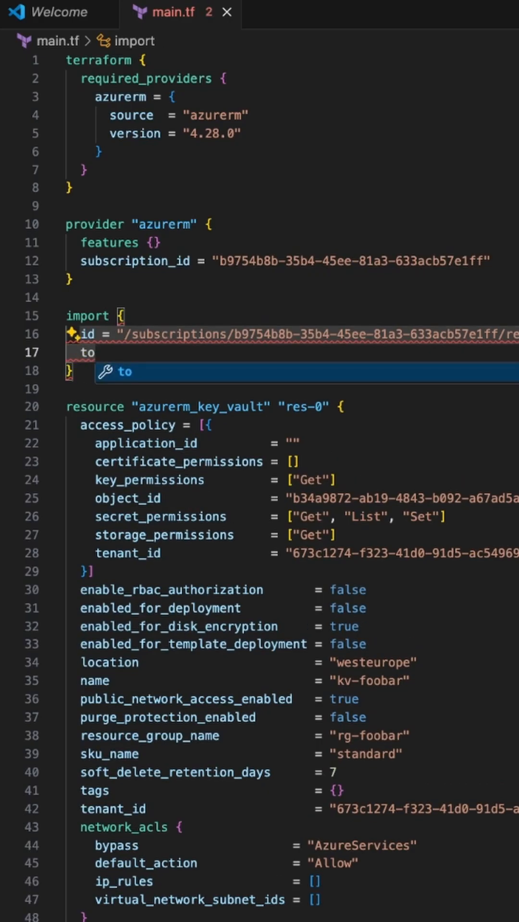
text(=)
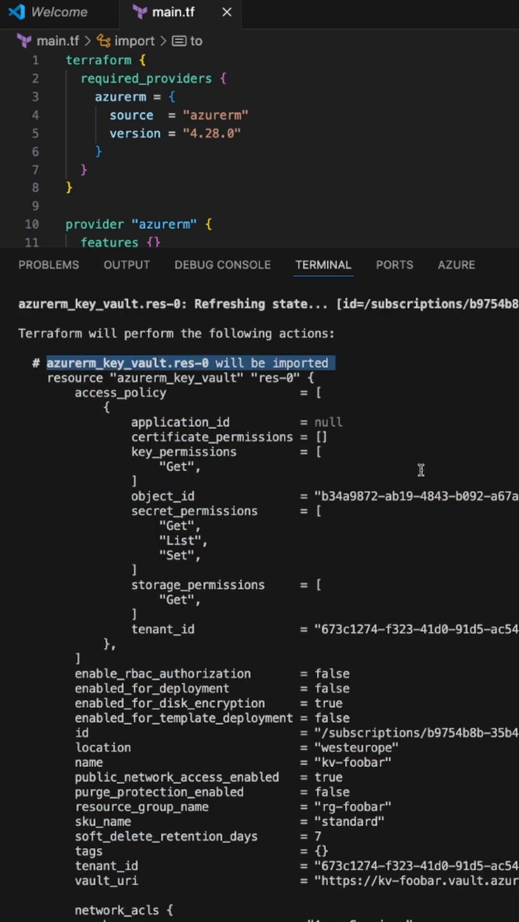
mouse_move(412, 467)
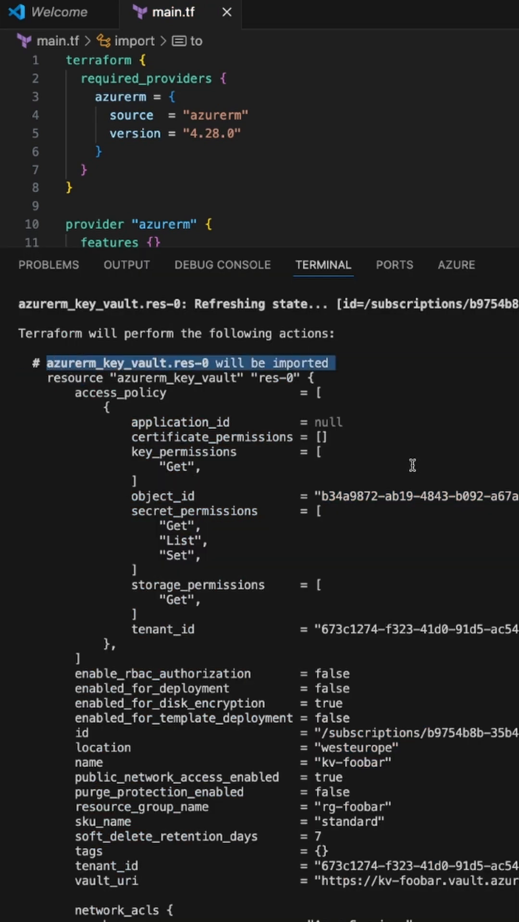
- Run terraform apply to import the vault, then terraform state list showing azurerm_key_vault.res-0
scroll(down, 3)
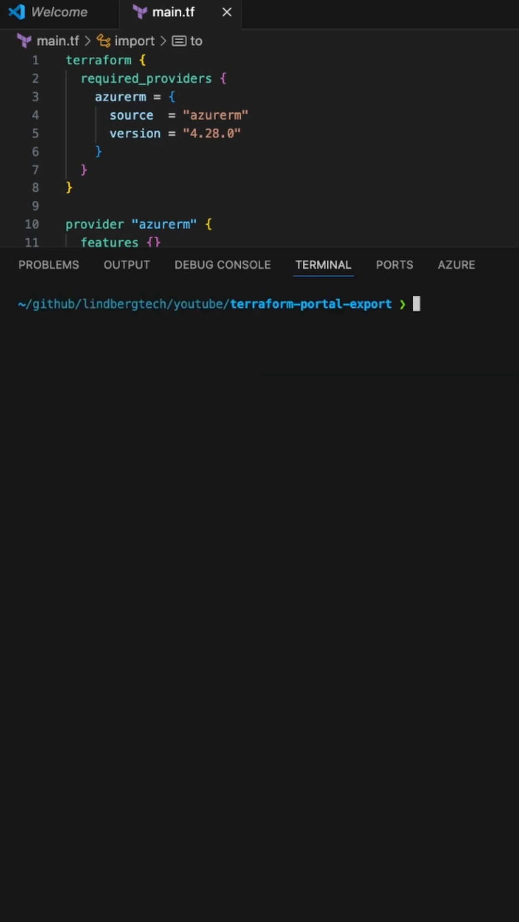
text(terraform apply)
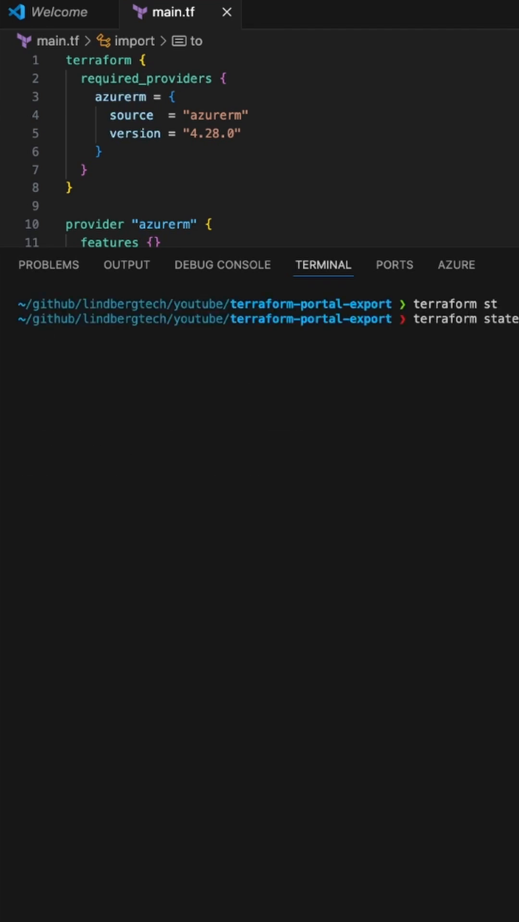
key(Return)
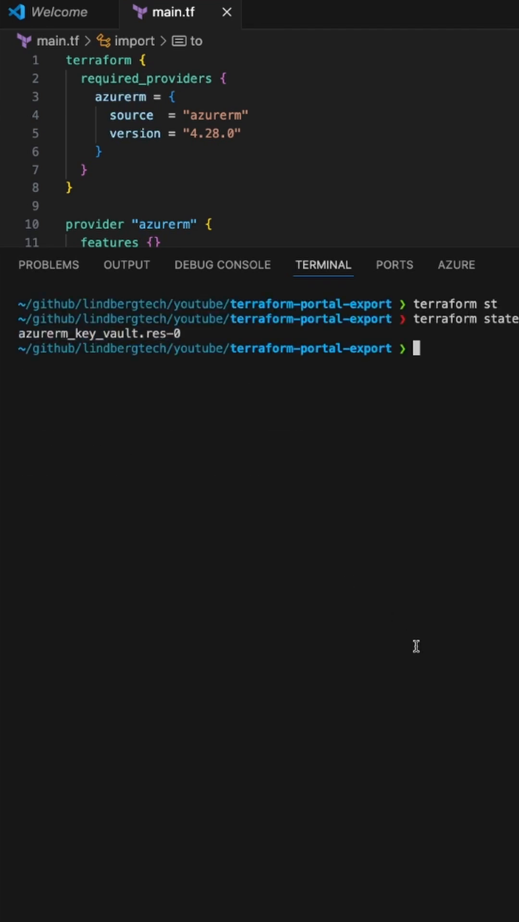